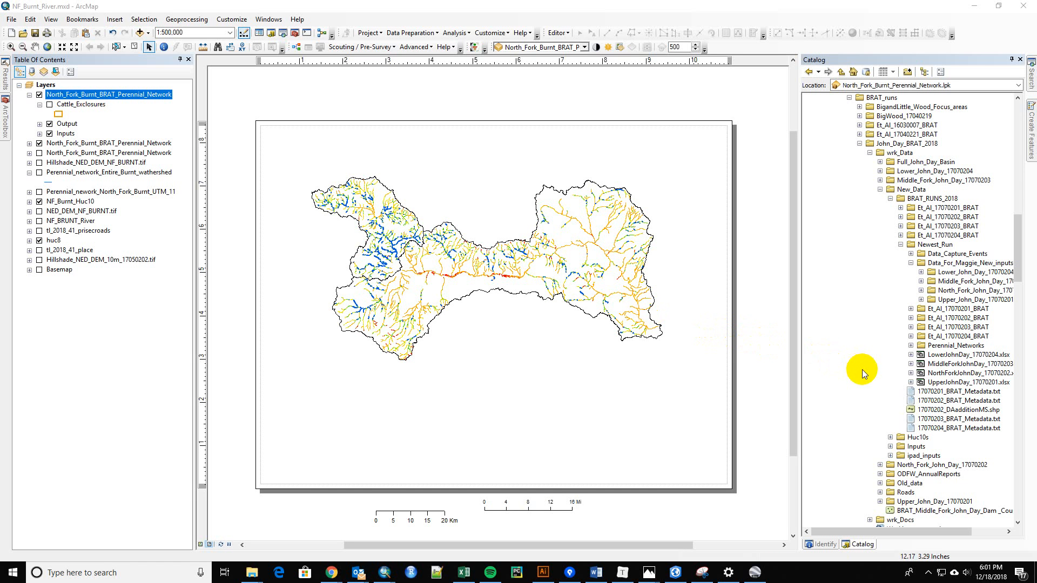
pyautogui.moveTo(915, 370)
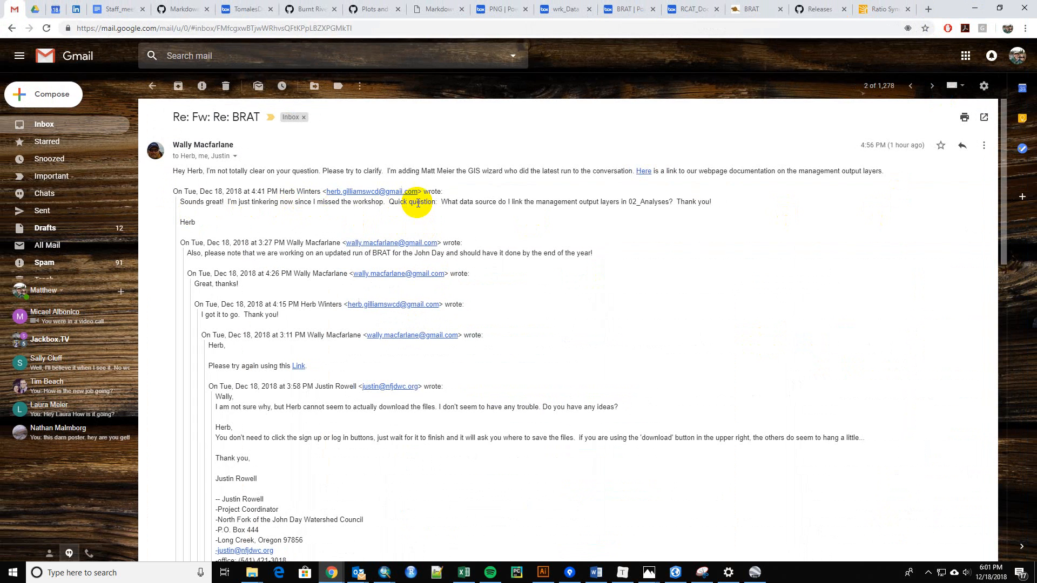
pyautogui.moveTo(519, 202)
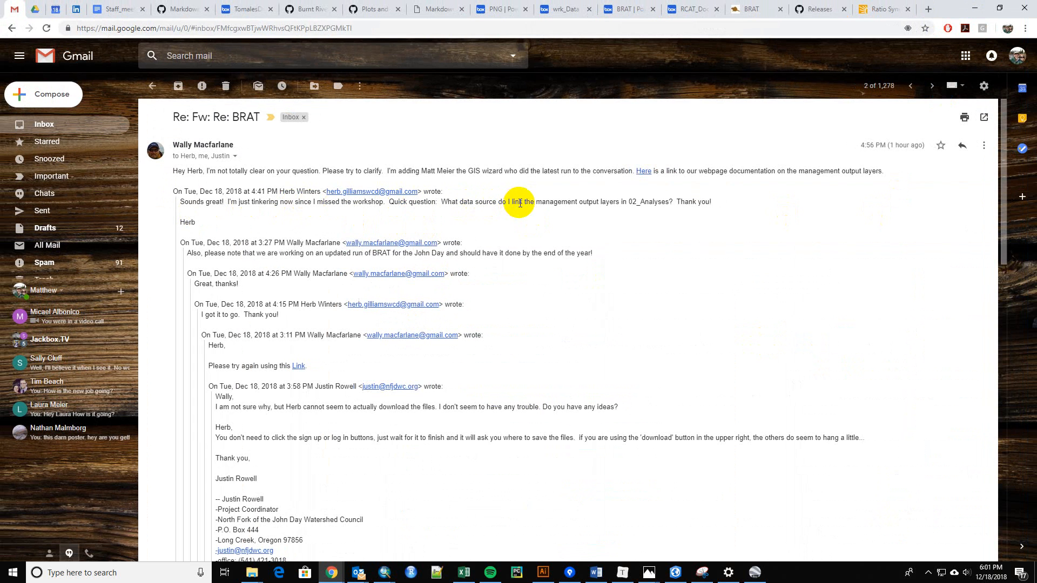
pyautogui.moveTo(622, 203)
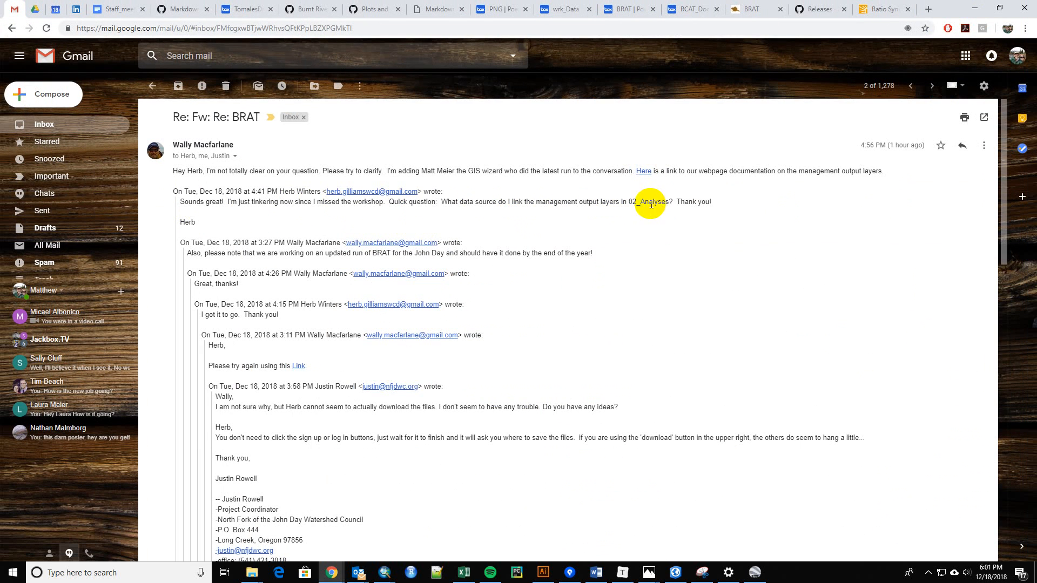
pyautogui.moveTo(668, 205)
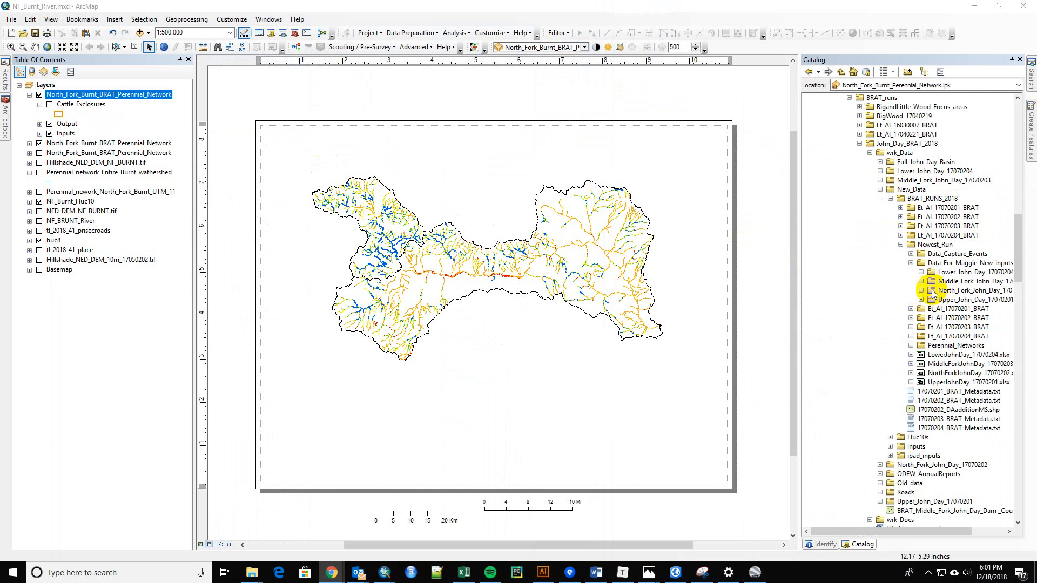
# Step: Expand the Et_Al_17070201_BRAT run down to its Output_1 02_Analyses folder in the Catalog
pyautogui.click(920, 291)
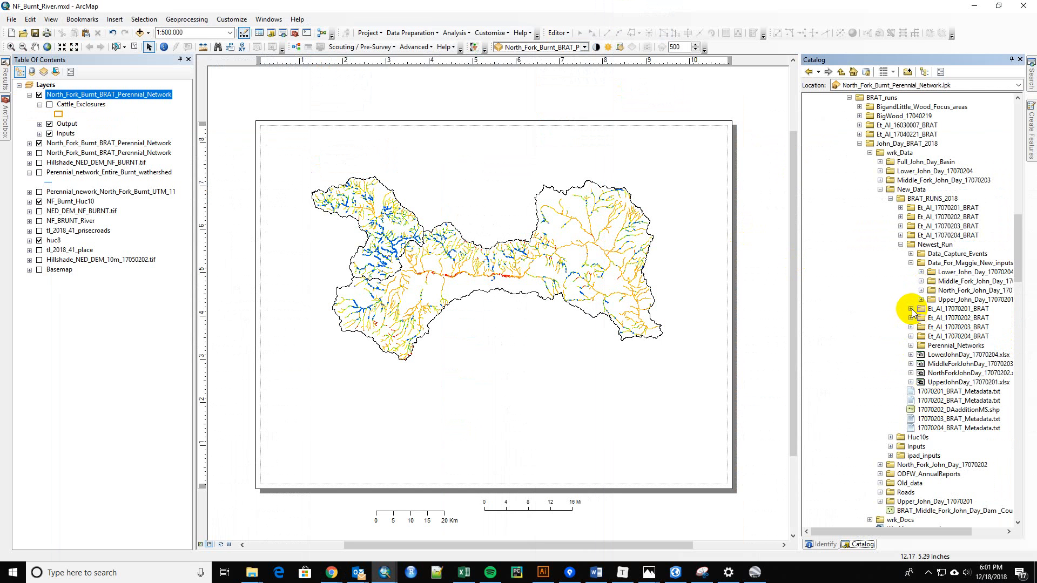
pyautogui.click(900, 308)
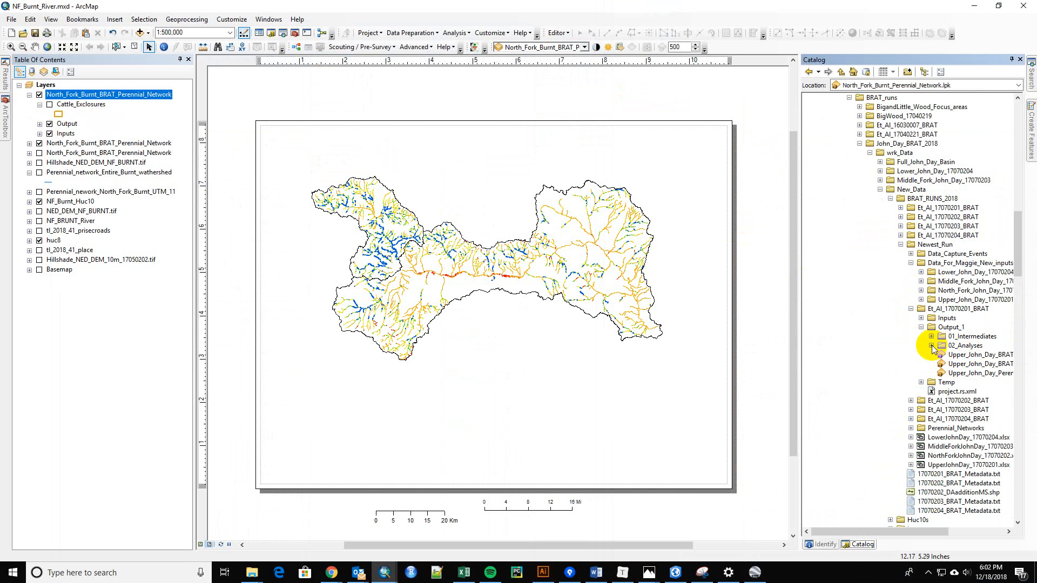
pyautogui.click(932, 346)
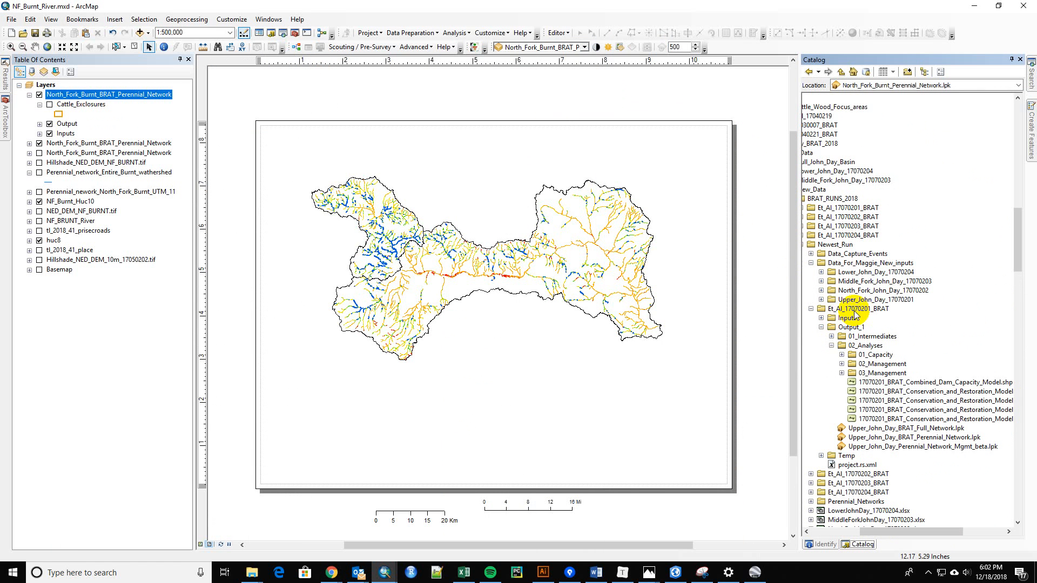
pyautogui.moveTo(856, 317)
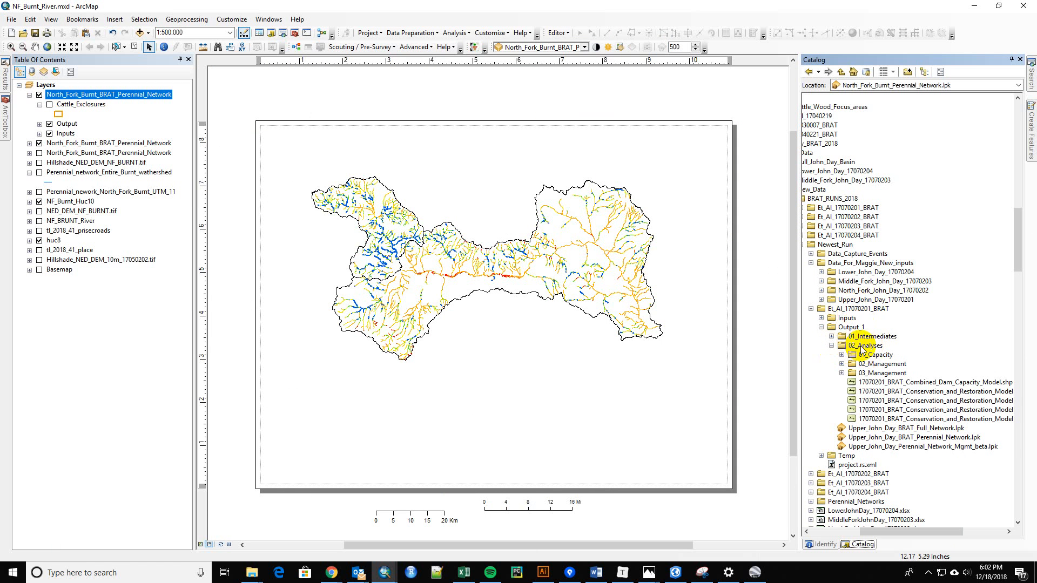
# Step: Expand 01_Capacity's historic and existing capacity subfolders and 02_Management to show their layer files
pyautogui.click(843, 355)
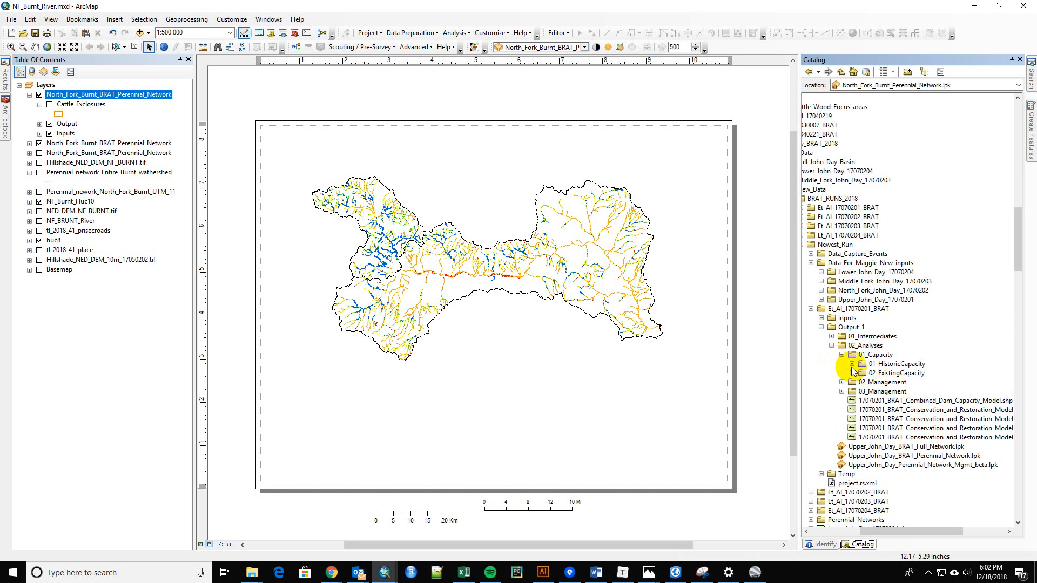
pyautogui.click(852, 364)
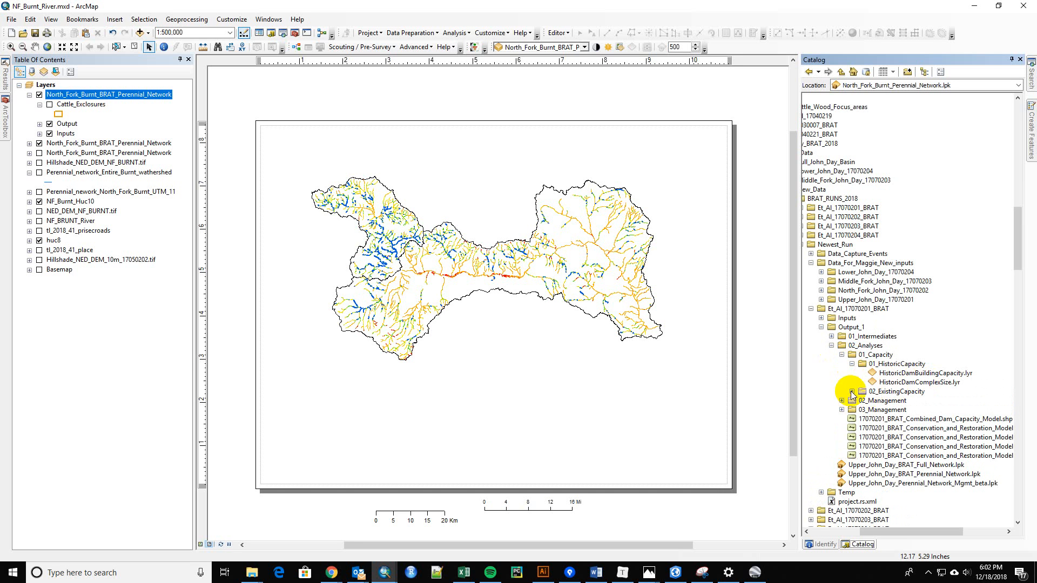
pyautogui.click(852, 395)
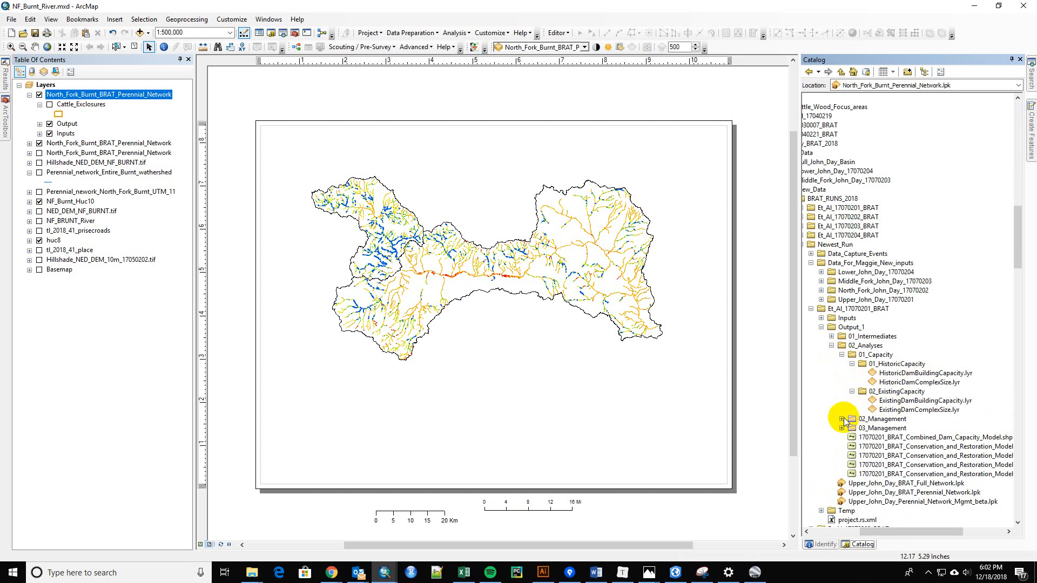
pyautogui.click(843, 419)
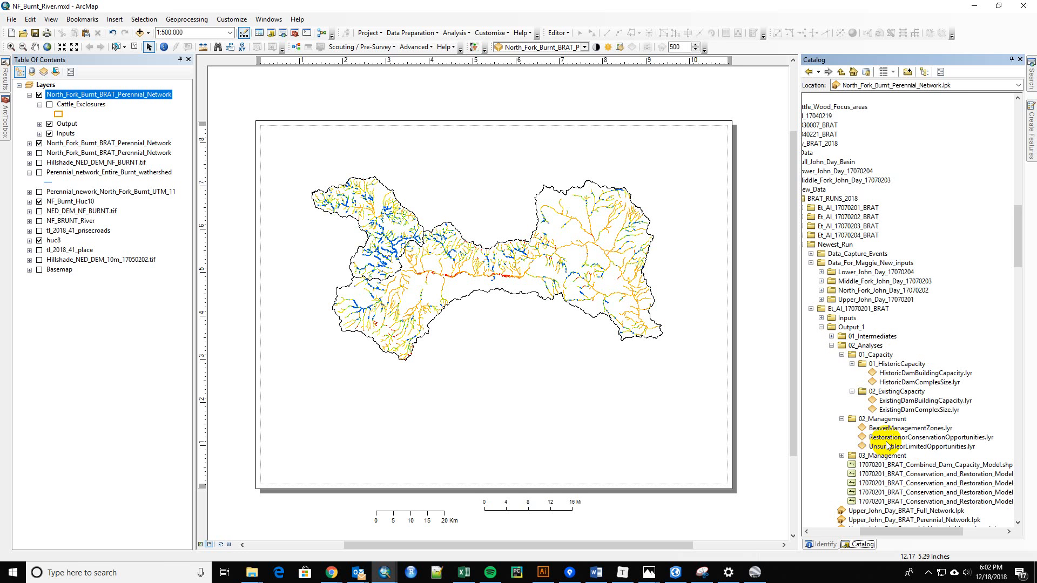
pyautogui.scroll(-3)
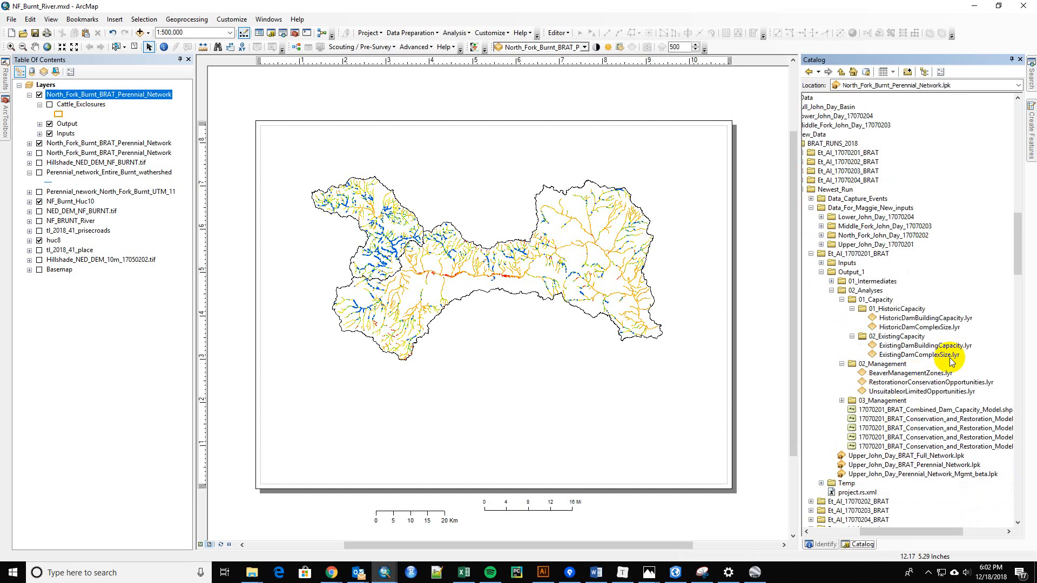
pyautogui.moveTo(915, 378)
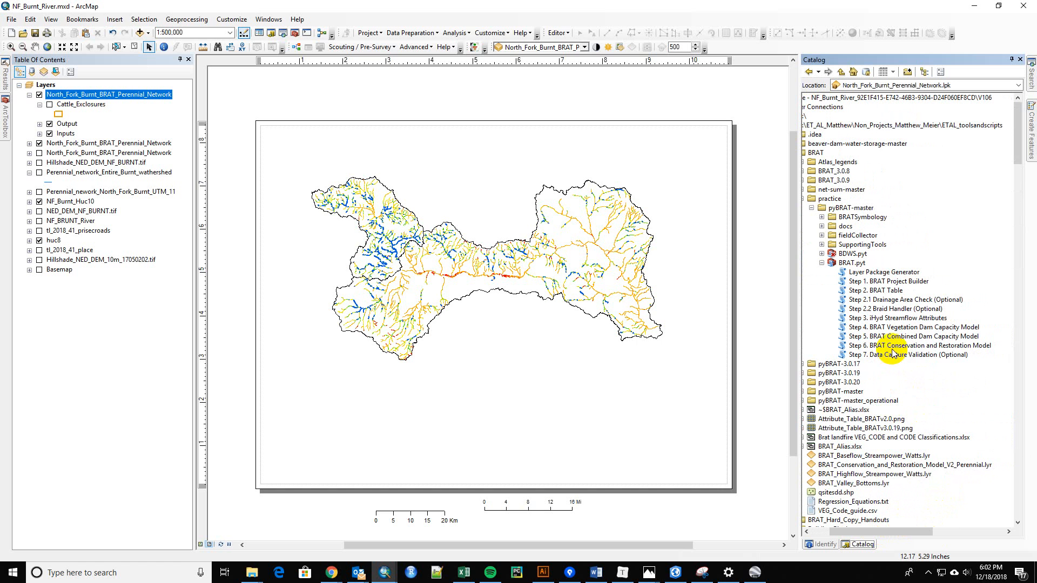
pyautogui.moveTo(971, 355)
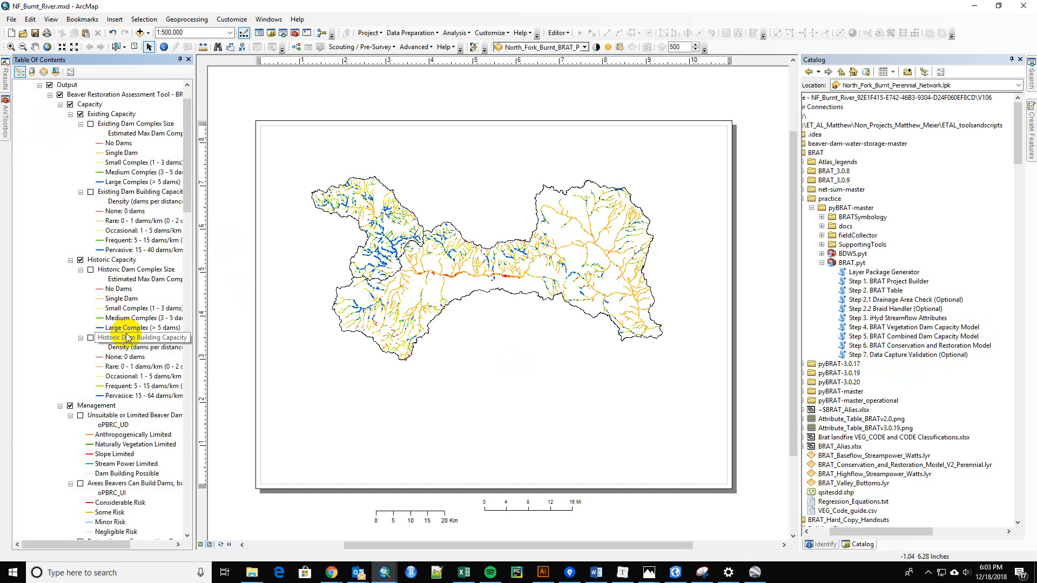
# Step: Point out the oPBRC_UD field behind the Unsuitable or Limited Opportunities legend and show the BRATSymbology folder
pyautogui.scroll(-3)
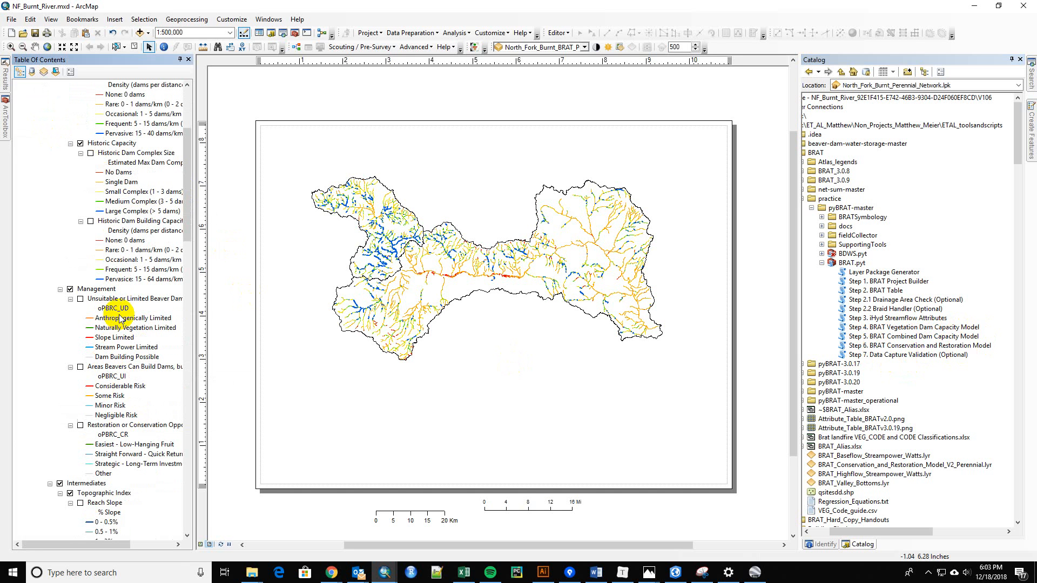
pyautogui.rightClick(103, 299)
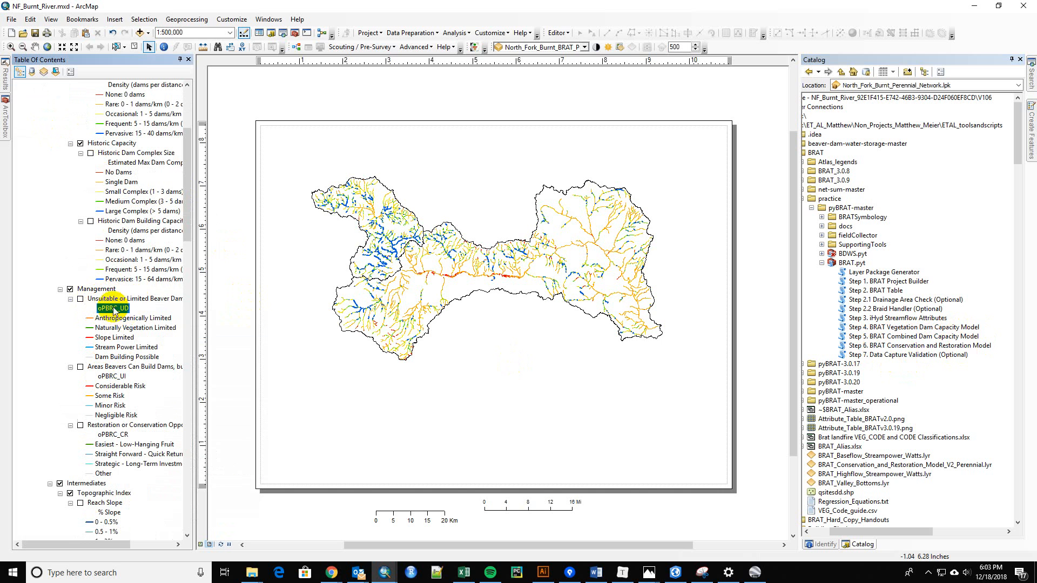
pyautogui.moveTo(119, 298)
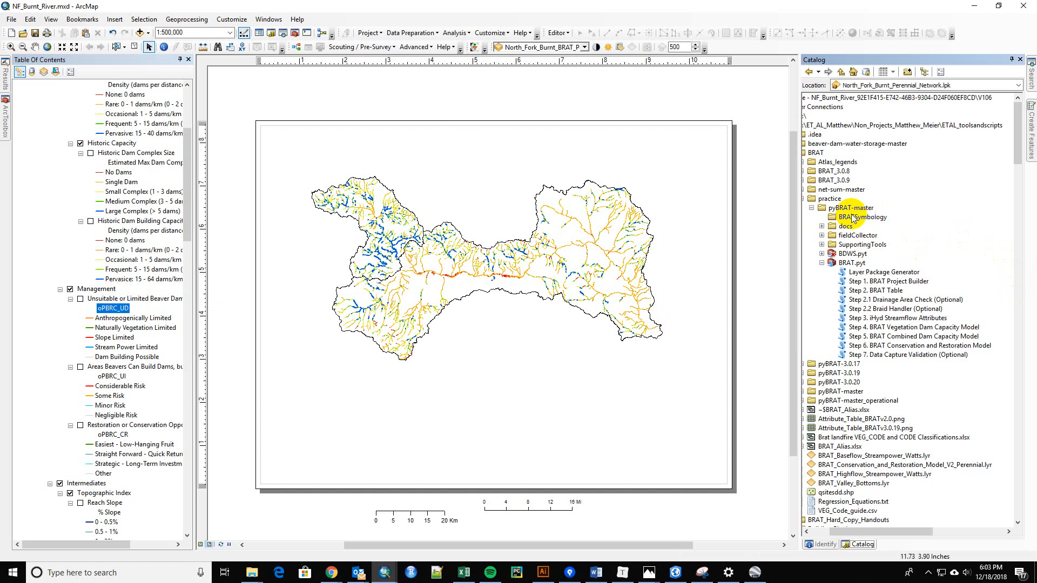
pyautogui.click(862, 217)
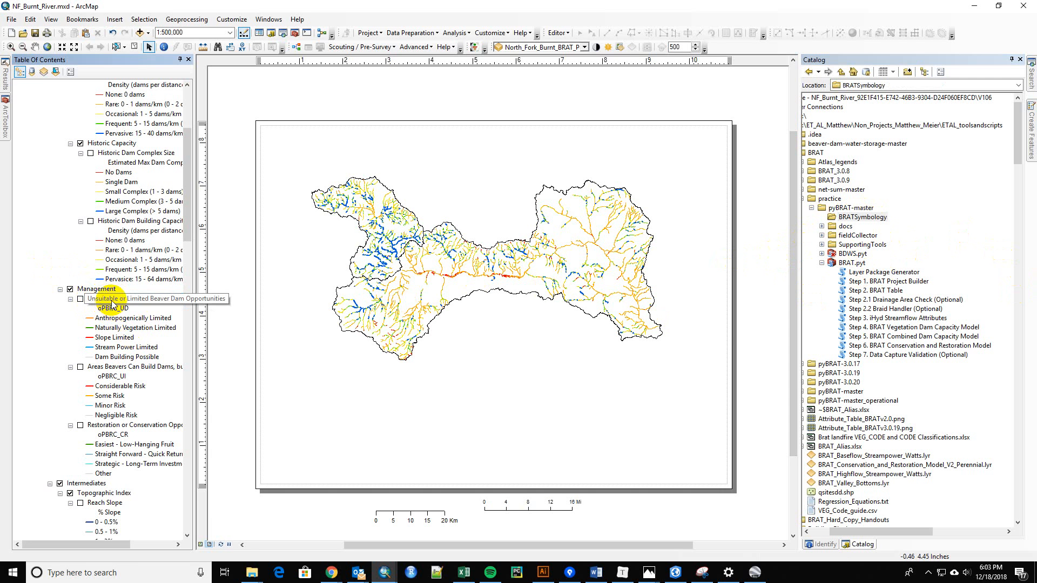
# Step: Show the attribute table of the Unsuitable or Limited Beaver Dam Opportunities layer
pyautogui.rightClick(115, 298)
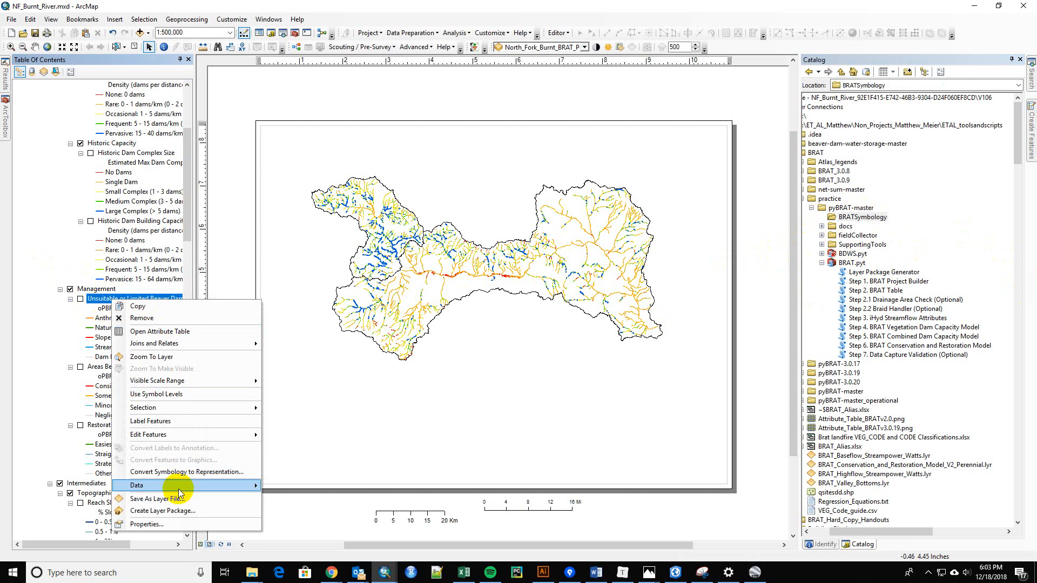
pyautogui.click(160, 332)
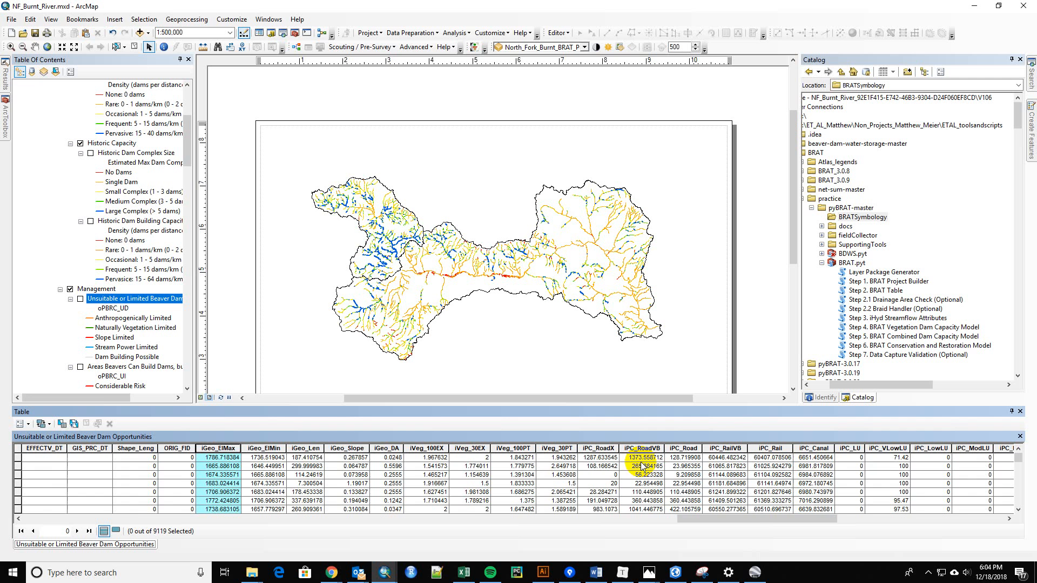
# Step: Scroll the attribute table right to reveal the oPBRC_UI, oPBRC_UD and oPBRC_CR fields
pyautogui.hscroll(3)
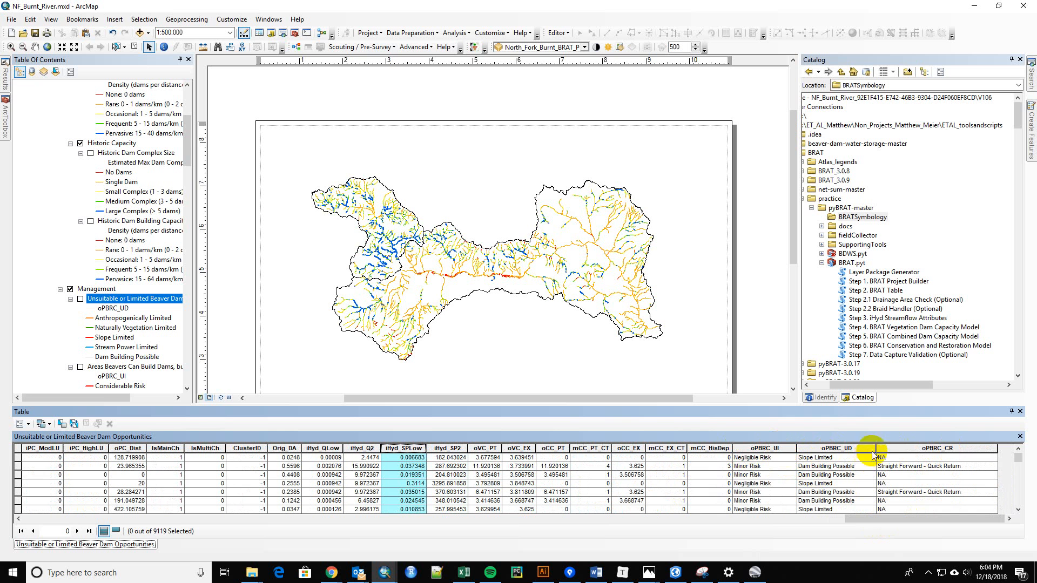
pyautogui.moveTo(779, 449)
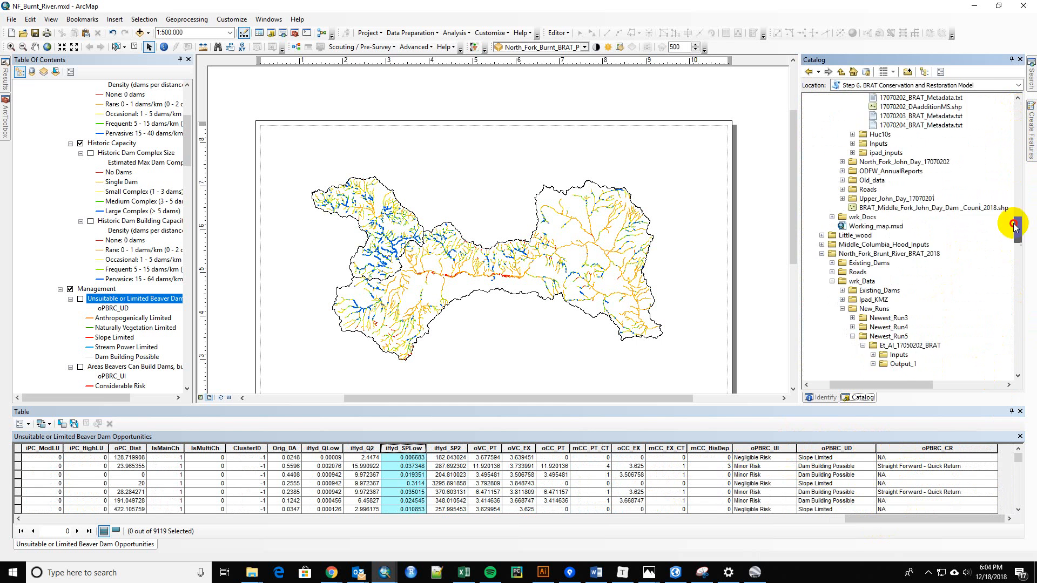
# Step: Scroll the Catalog to Newest_Run5's 02_Analyses and expand 02_Management to show its three layer files
pyautogui.scroll(-3)
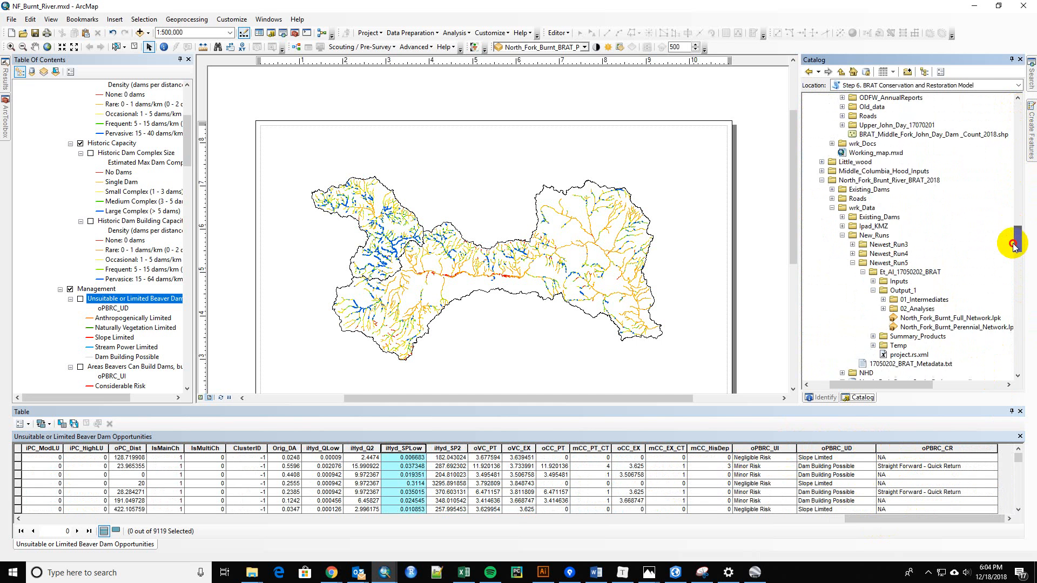
pyautogui.scroll(-3)
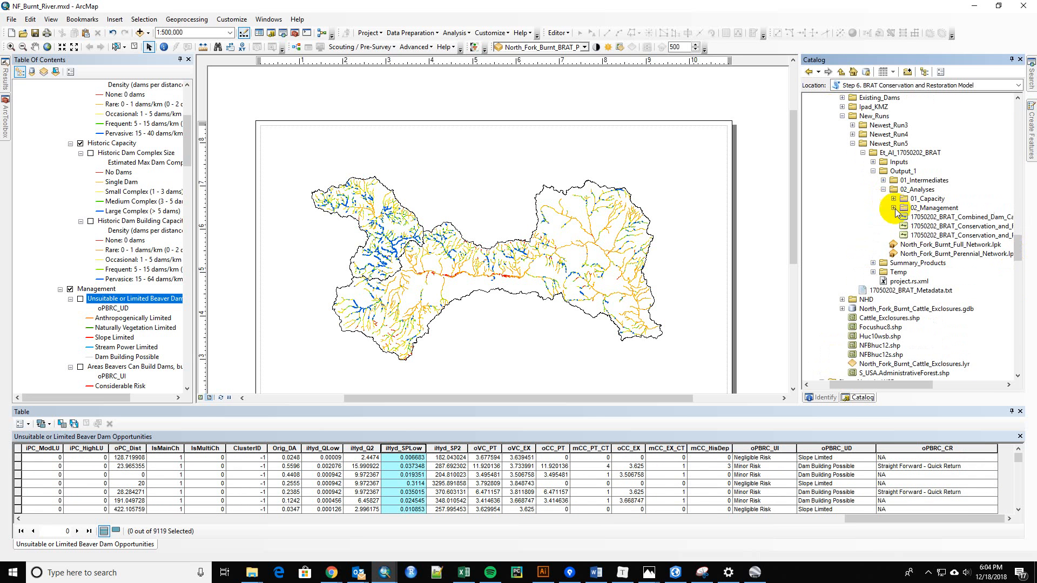
pyautogui.click(884, 207)
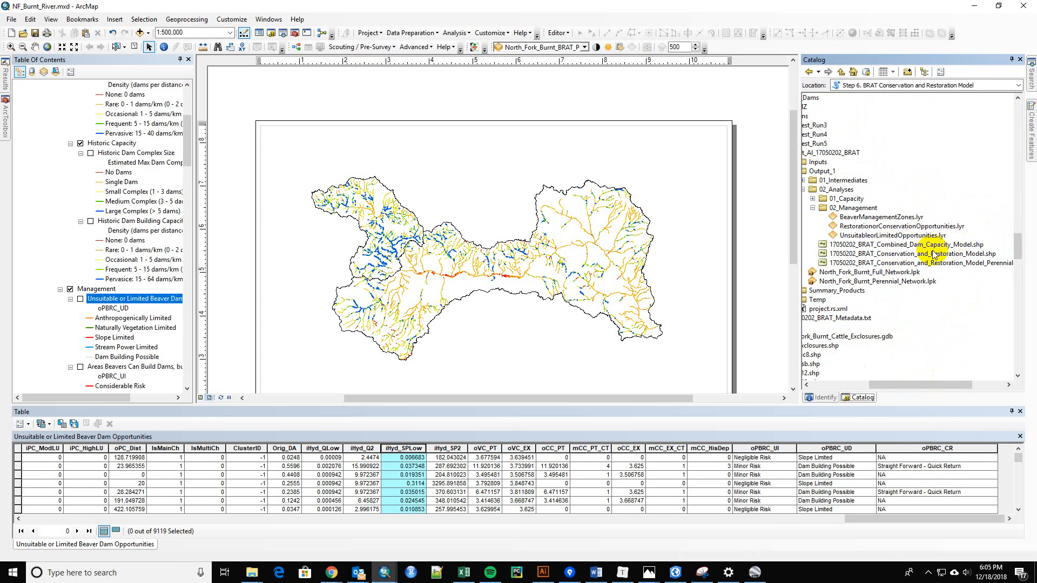
pyautogui.moveTo(932, 270)
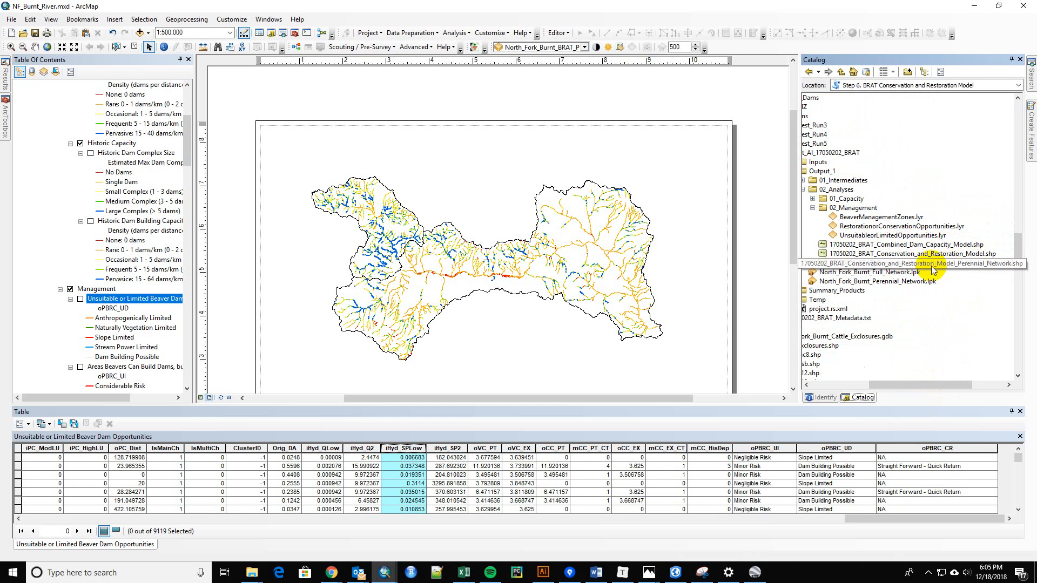
pyautogui.moveTo(932, 271)
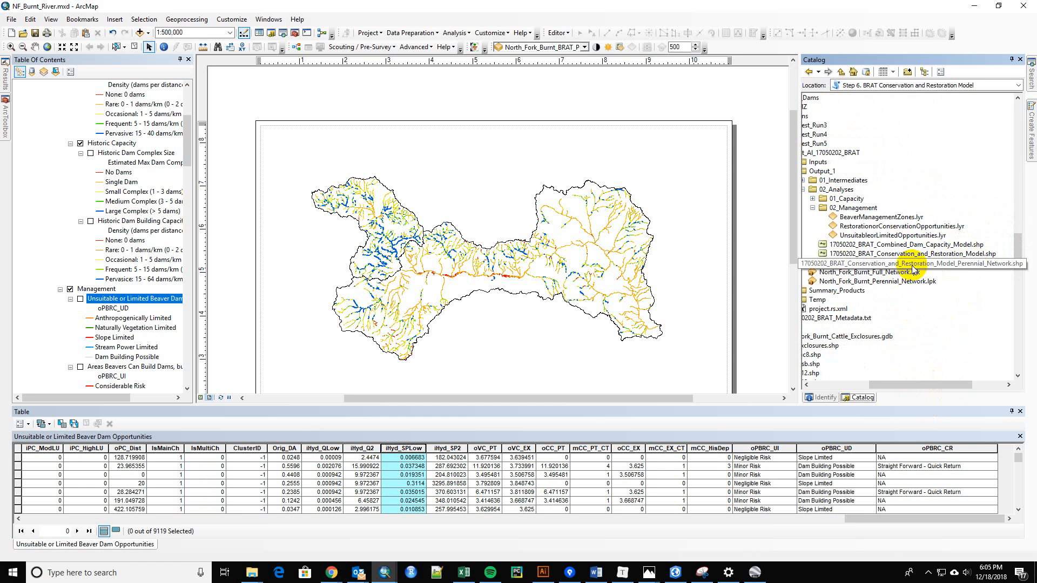